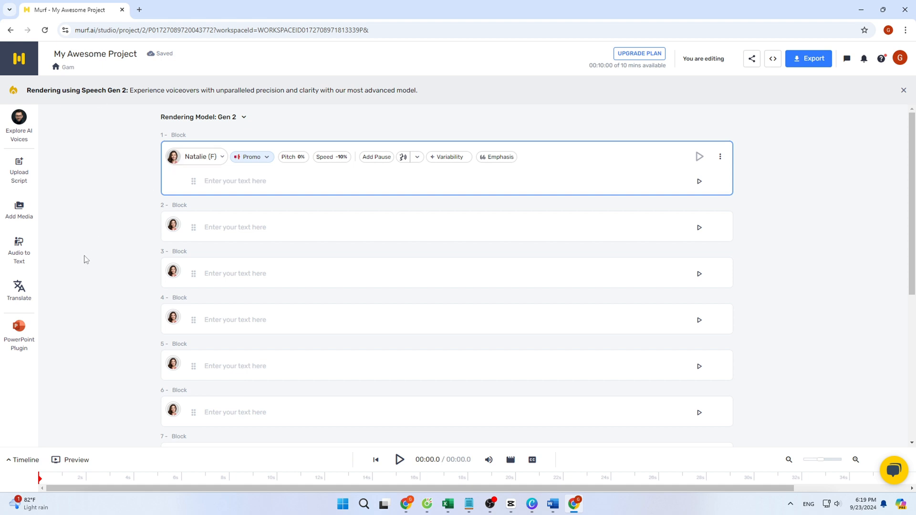
# Step: Paste the wedding welcome script into the first block to bring up paste preference choices
pyautogui.click(234, 180)
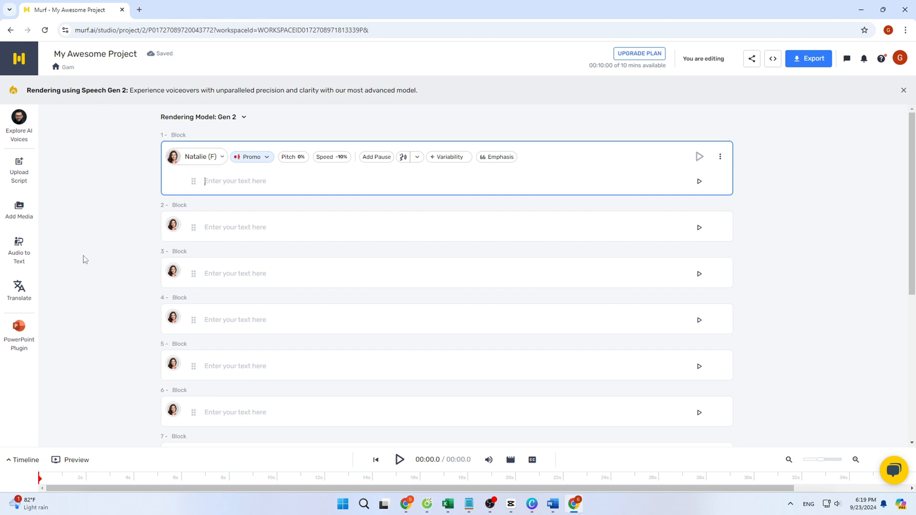
pyautogui.moveTo(593, 510)
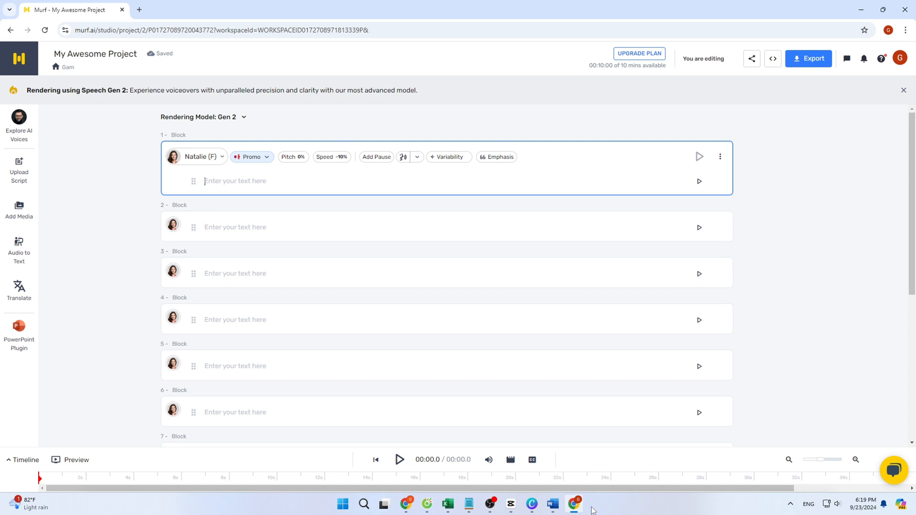
pyautogui.rightClick(211, 184)
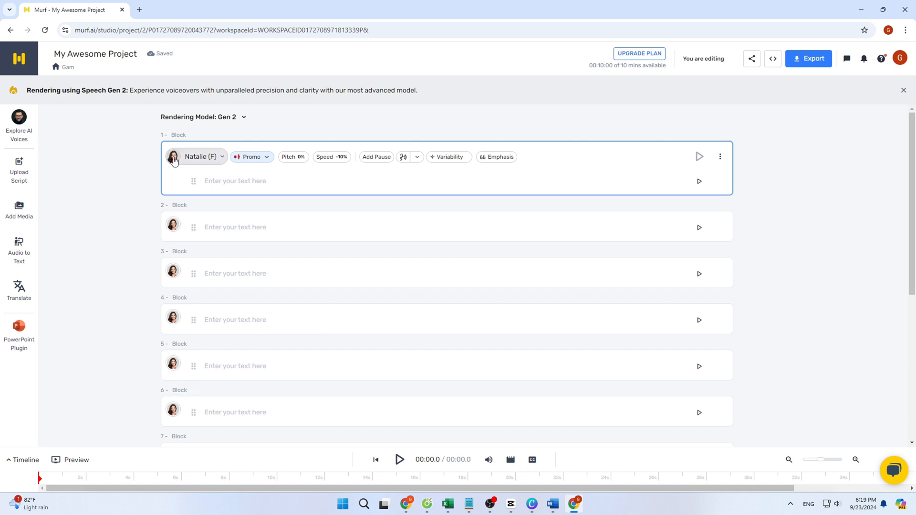
pyautogui.moveTo(83, 259)
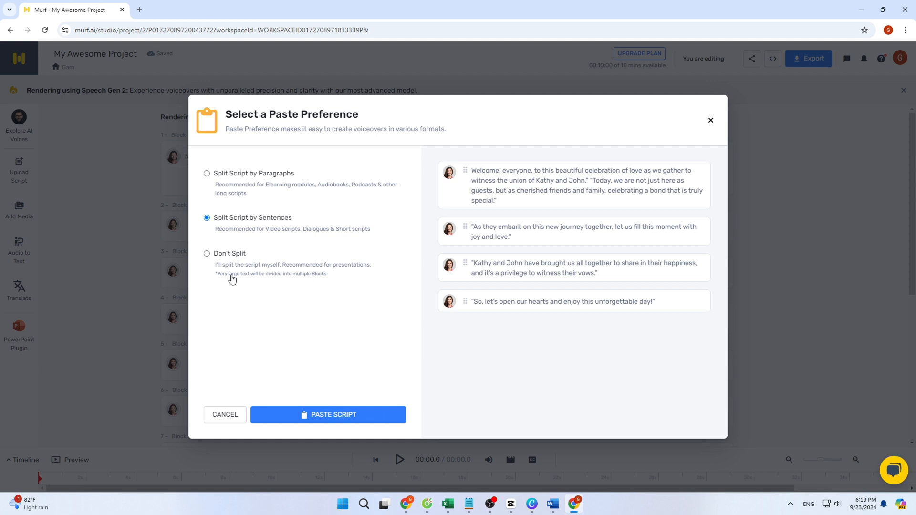
pyautogui.moveTo(310, 390)
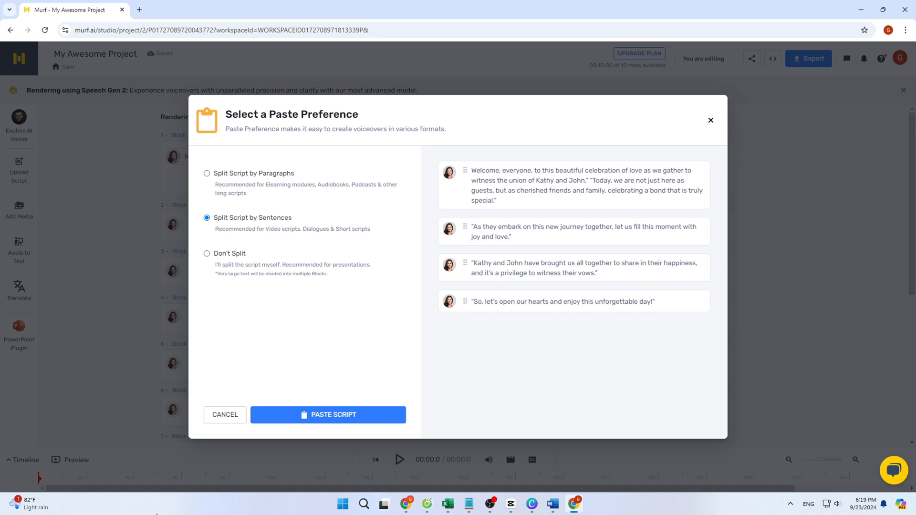
pyautogui.moveTo(153, 512)
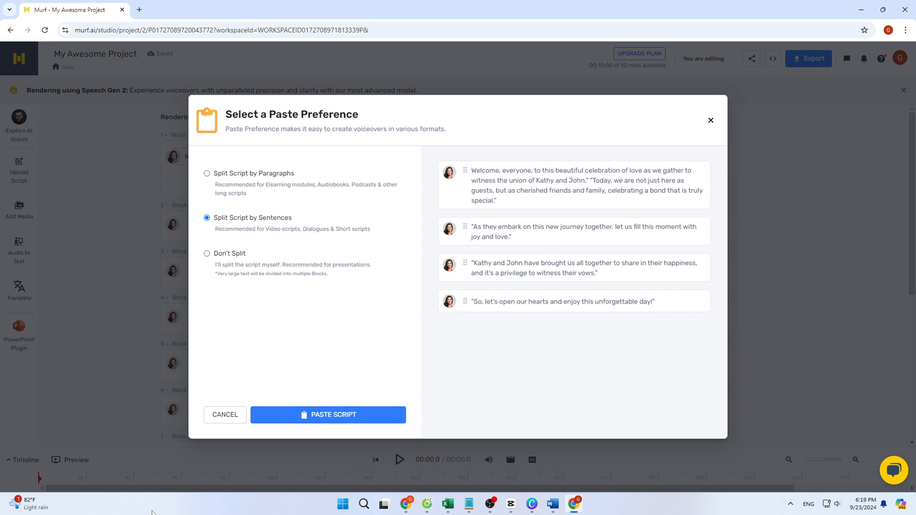
pyautogui.moveTo(549, 362)
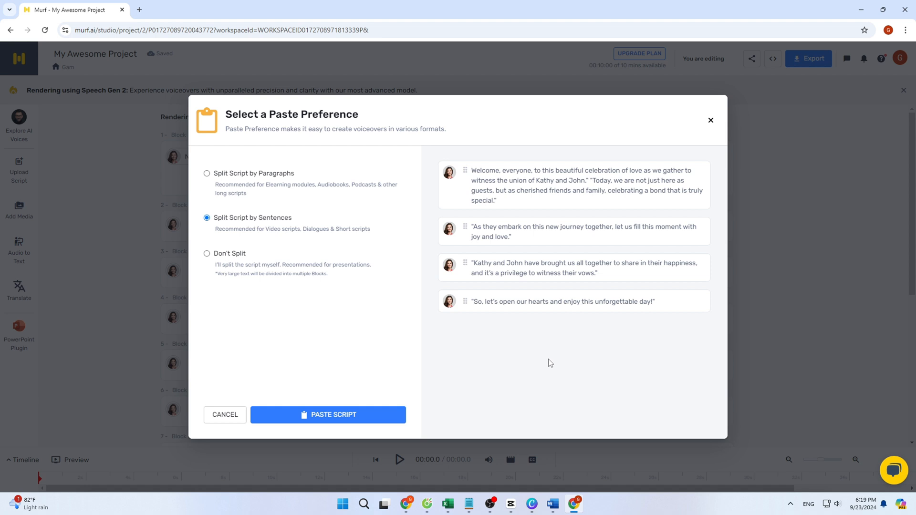
pyautogui.moveTo(687, 318)
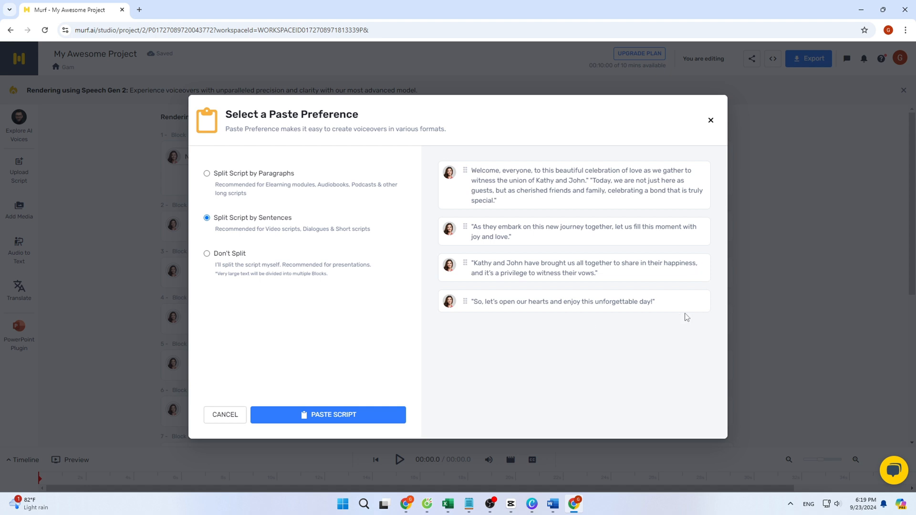
# Step: Paste the script split by sentences, then browse the AI voice library
pyautogui.click(327, 414)
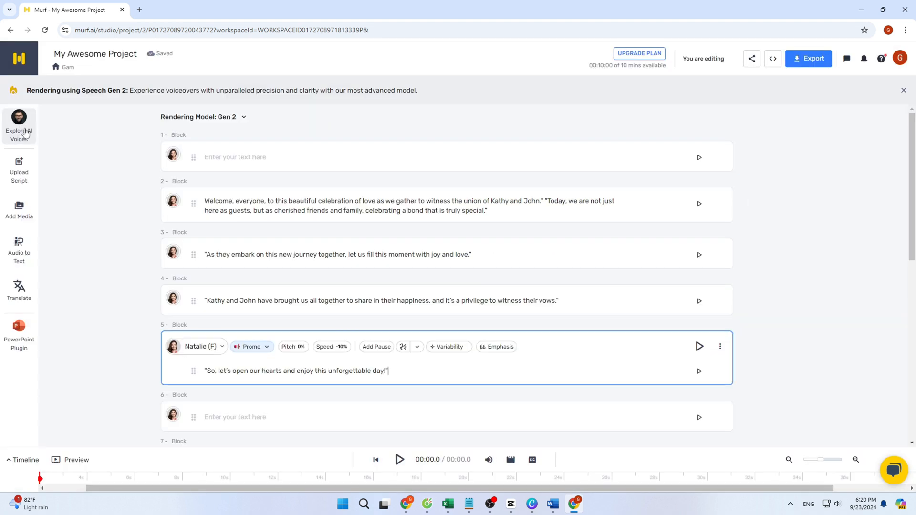
pyautogui.moveTo(74, 110)
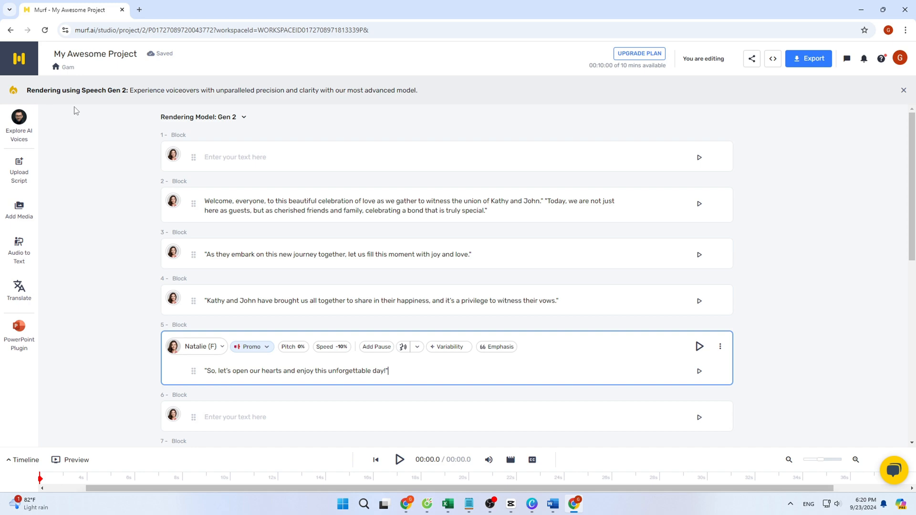
pyautogui.click(196, 347)
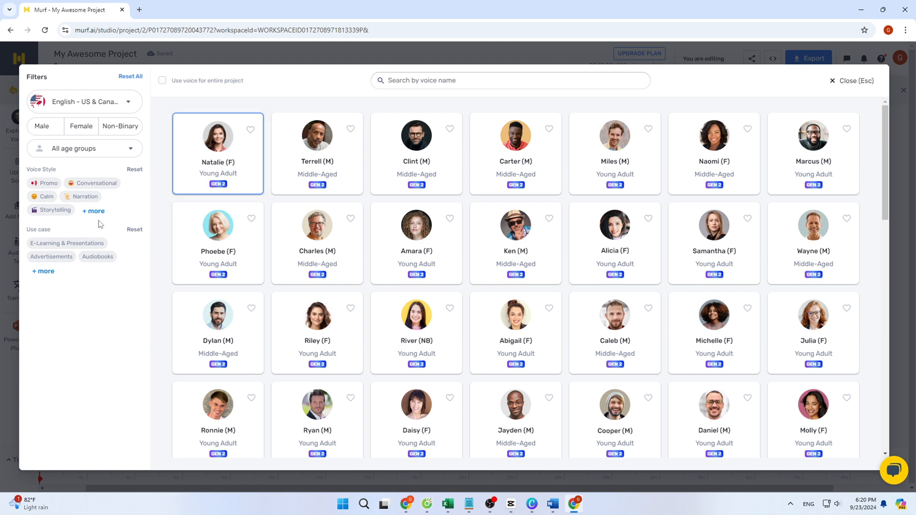
pyautogui.click(83, 101)
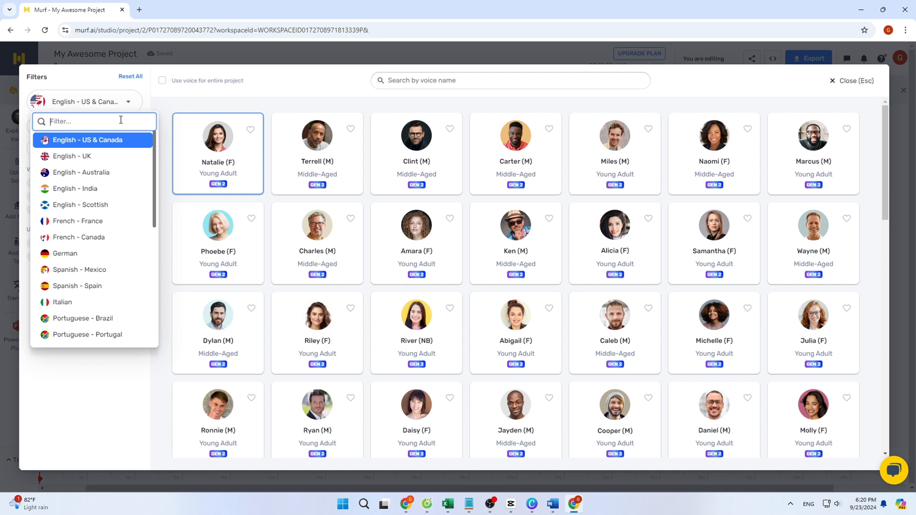
pyautogui.moveTo(80, 208)
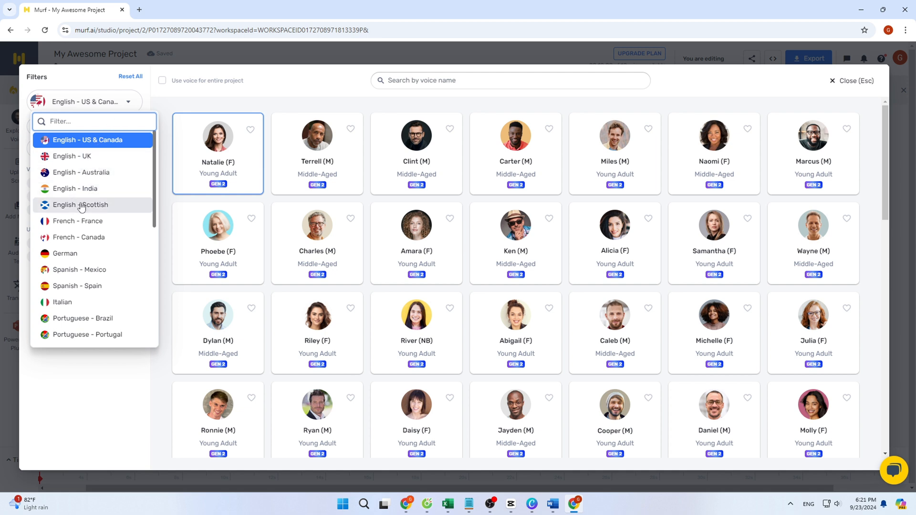
pyautogui.moveTo(86, 242)
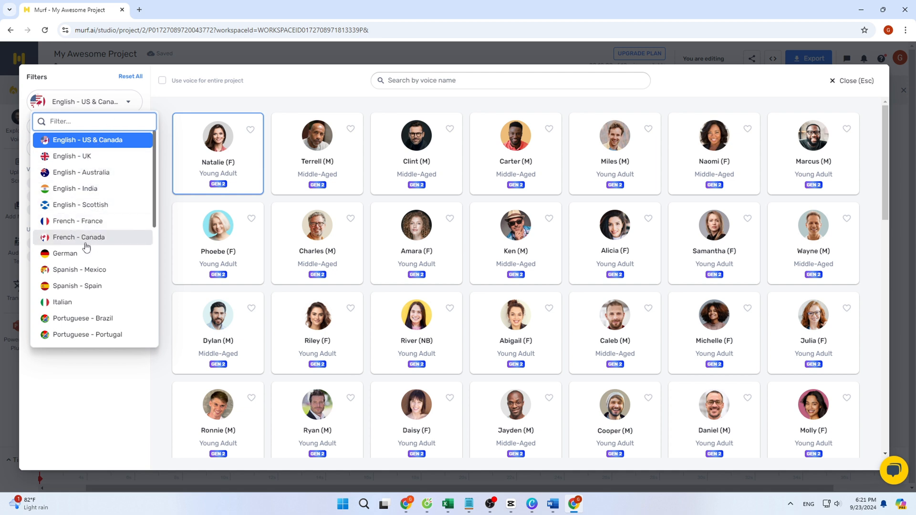
pyautogui.moveTo(92, 319)
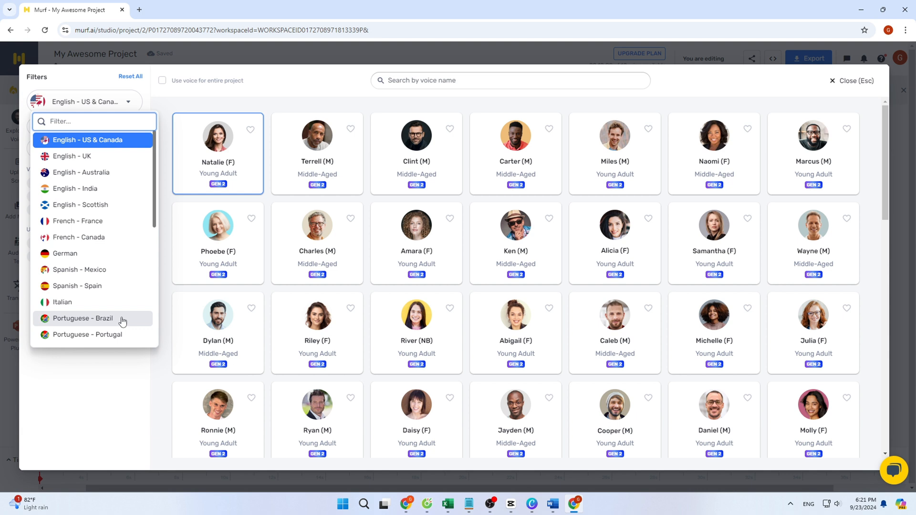
pyautogui.moveTo(85, 354)
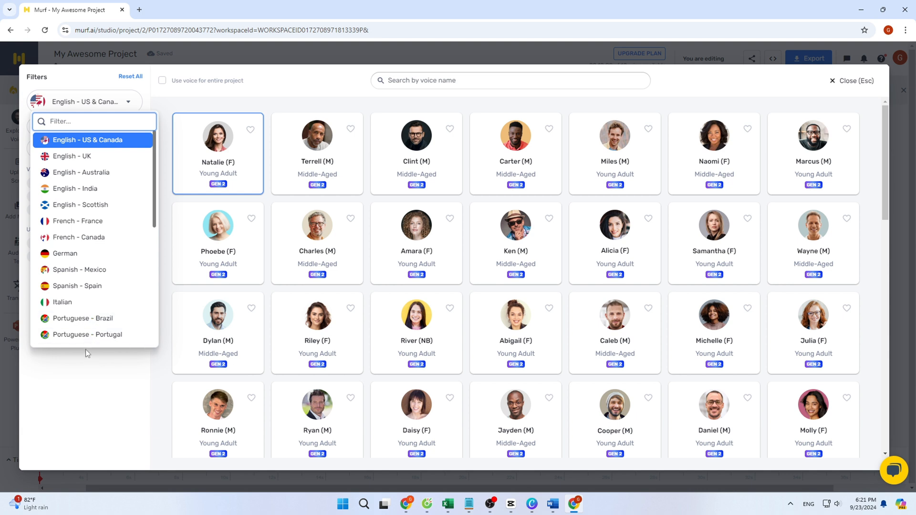
pyautogui.moveTo(713, 239)
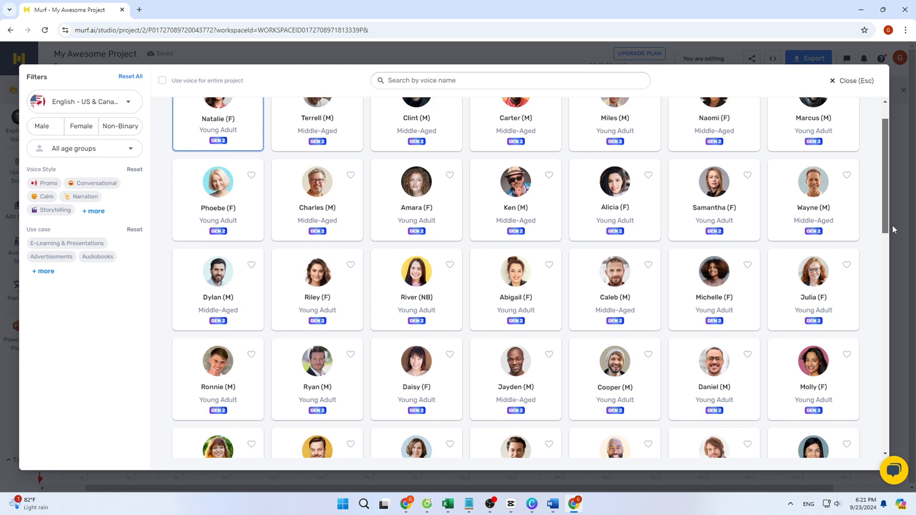
pyautogui.scroll(-3)
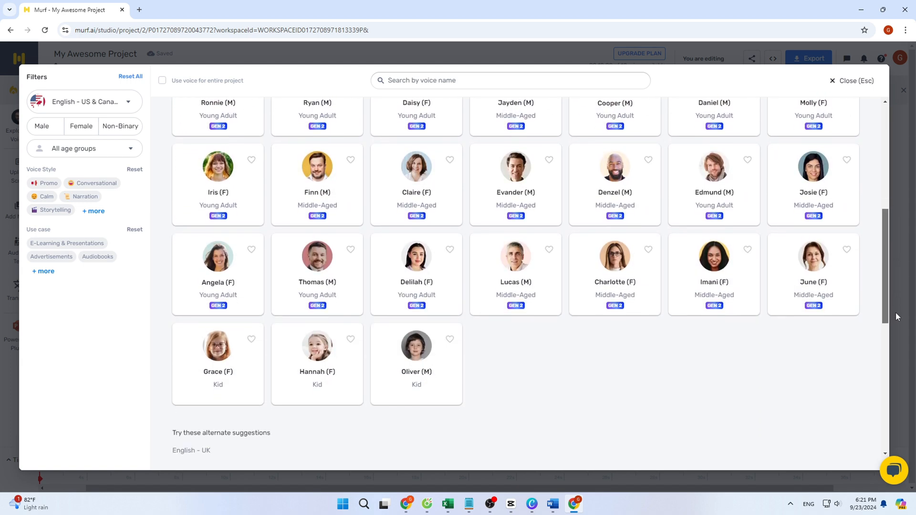
pyautogui.scroll(-3)
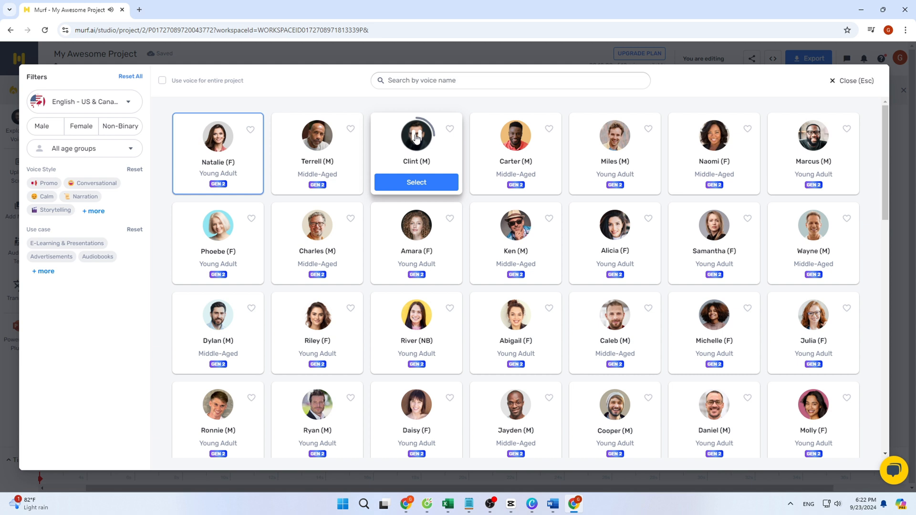
pyautogui.moveTo(218, 224)
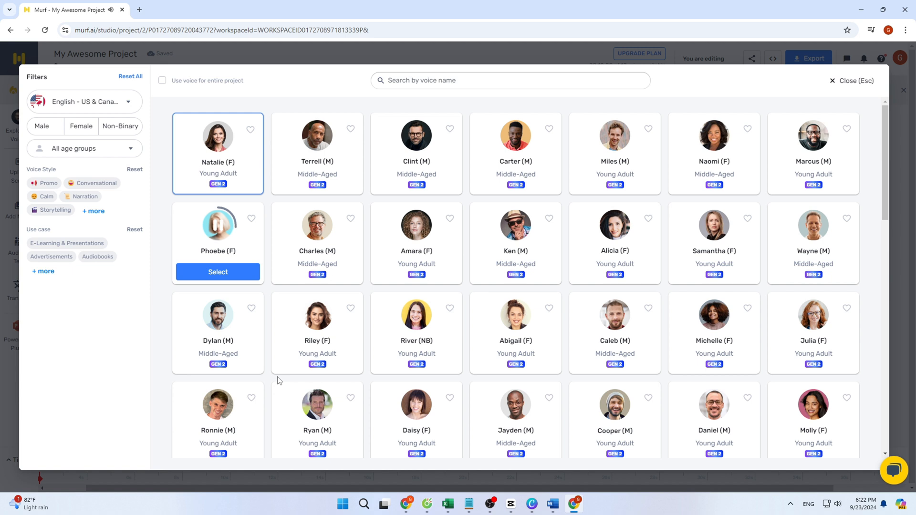
pyautogui.moveTo(204, 237)
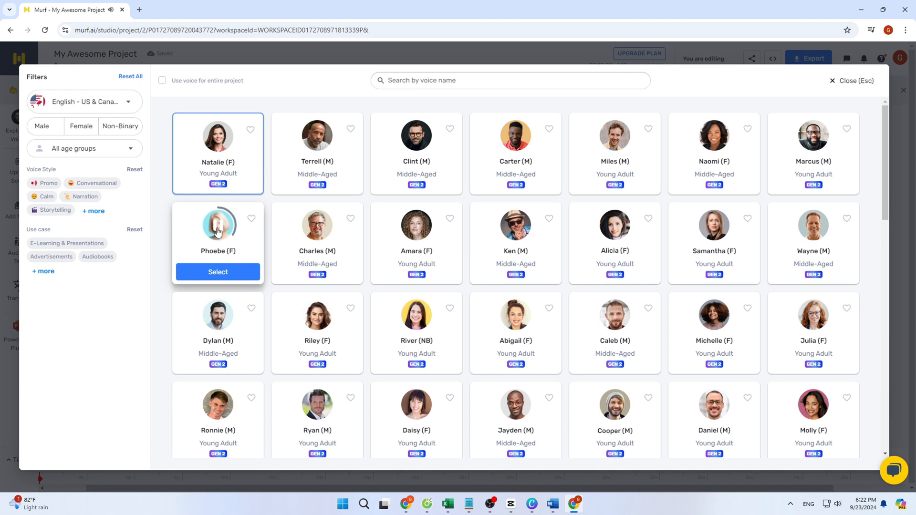
pyautogui.moveTo(317, 224)
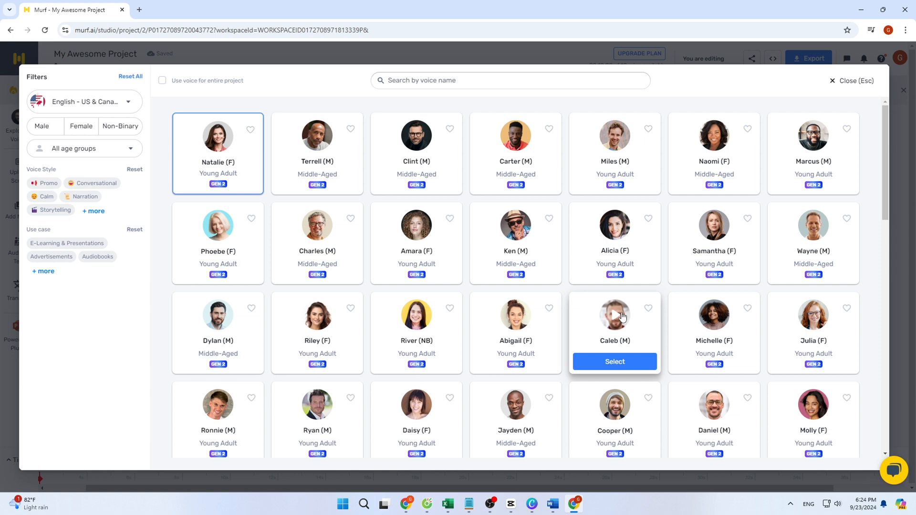
# Step: Assign the Cooper (M) voice, then generate and play the first sentence's audio
pyautogui.click(614, 361)
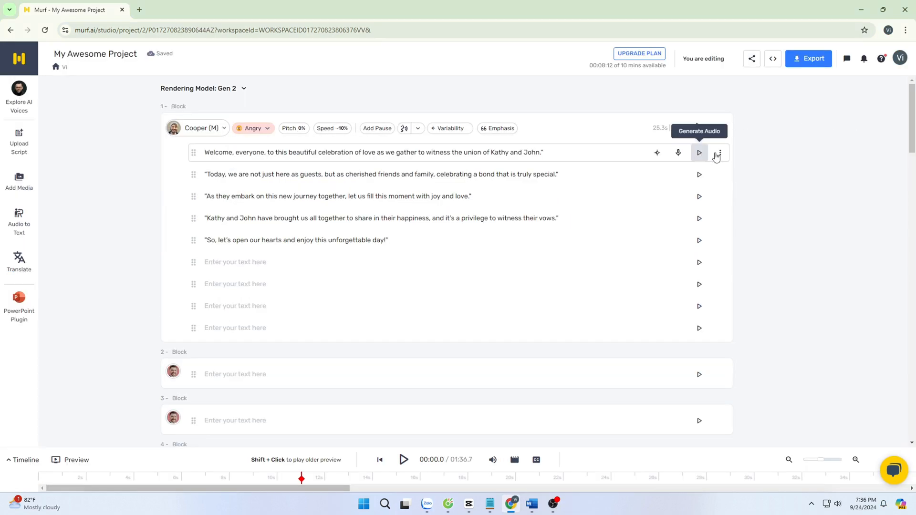
pyautogui.click(698, 153)
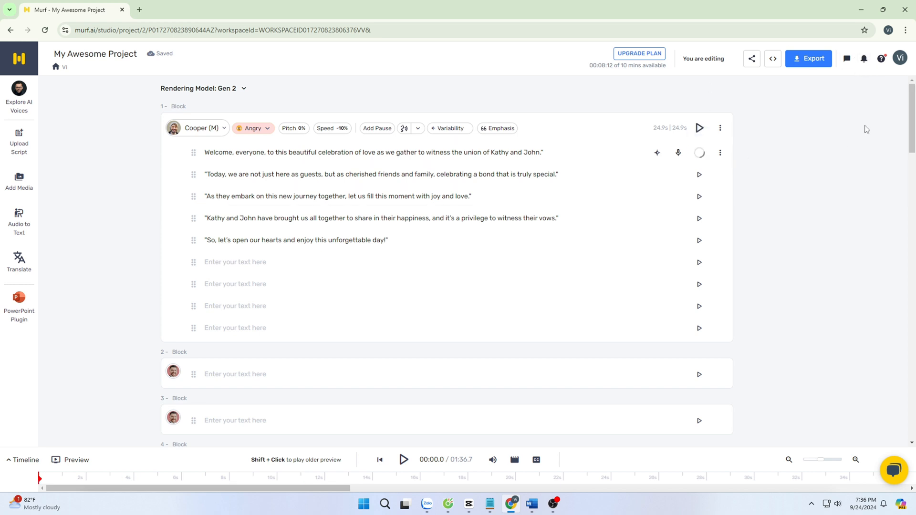
pyautogui.click(699, 153)
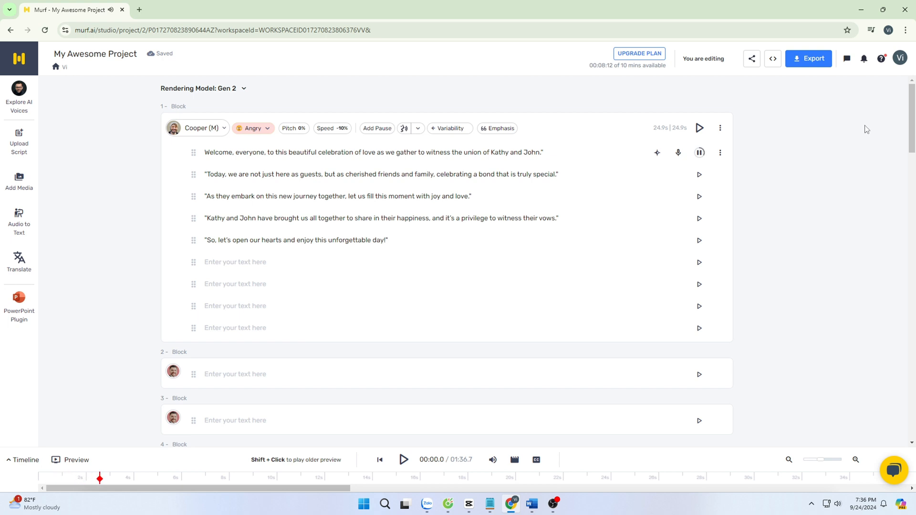
pyautogui.click(149, 479)
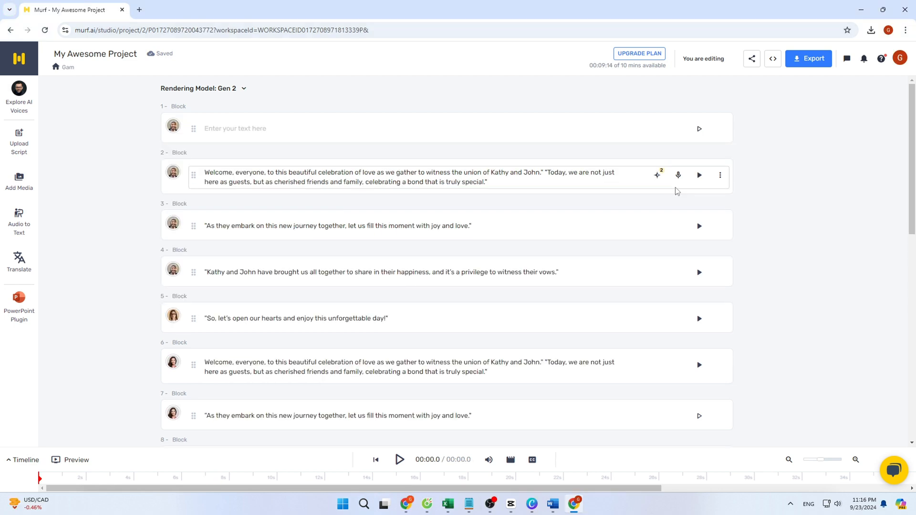
# Step: Generate multiple voice options for Block 2 at variability level 2
pyautogui.click(656, 174)
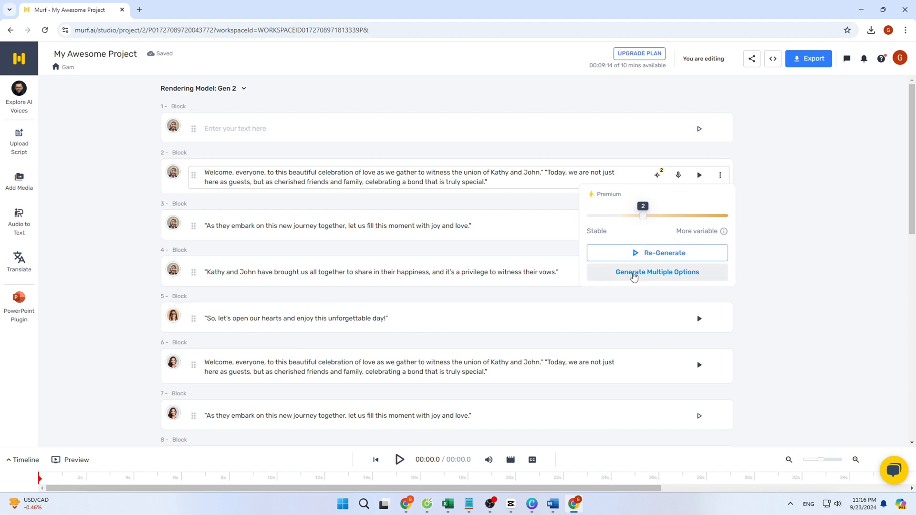
pyautogui.click(657, 271)
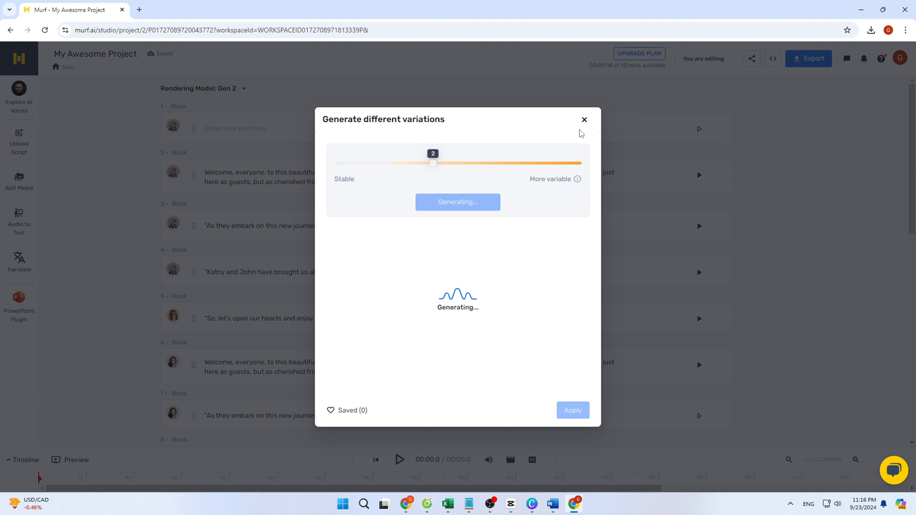
# Step: Reopen Block 2's variations and listen to two of the generated samples
pyautogui.click(583, 120)
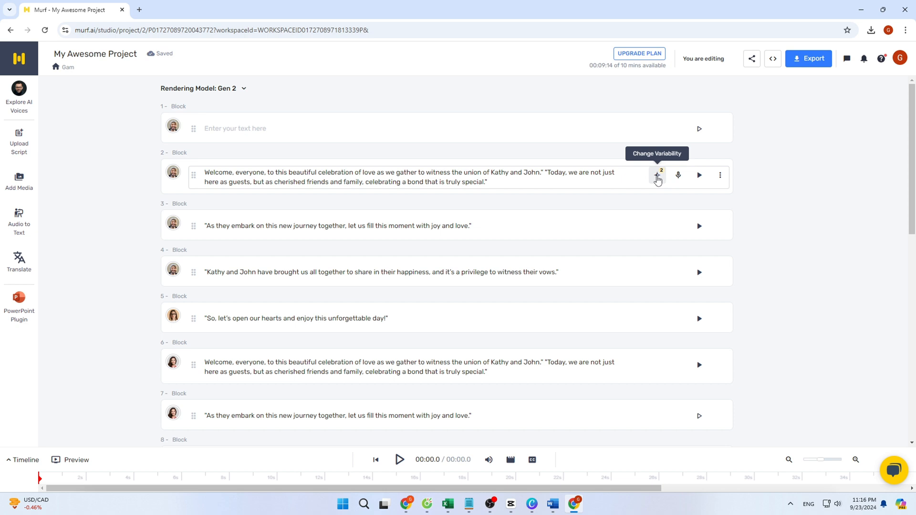
pyautogui.click(656, 174)
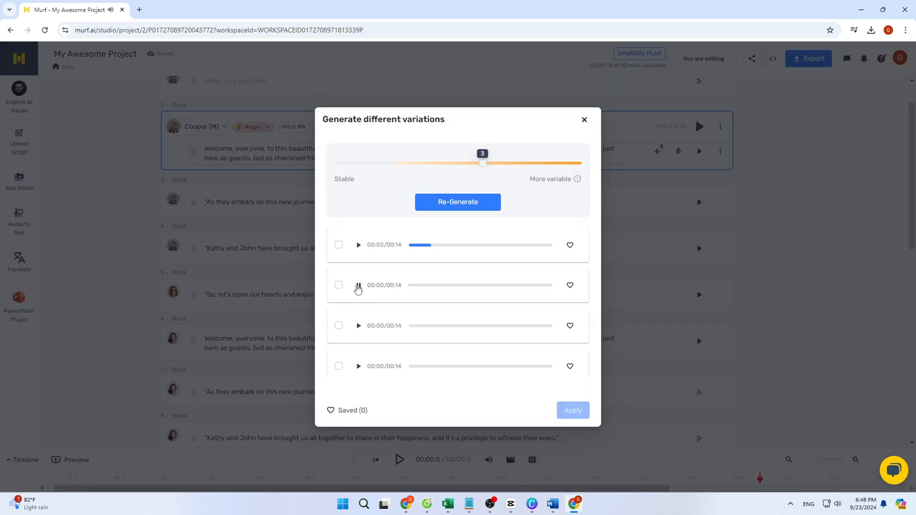
pyautogui.click(358, 285)
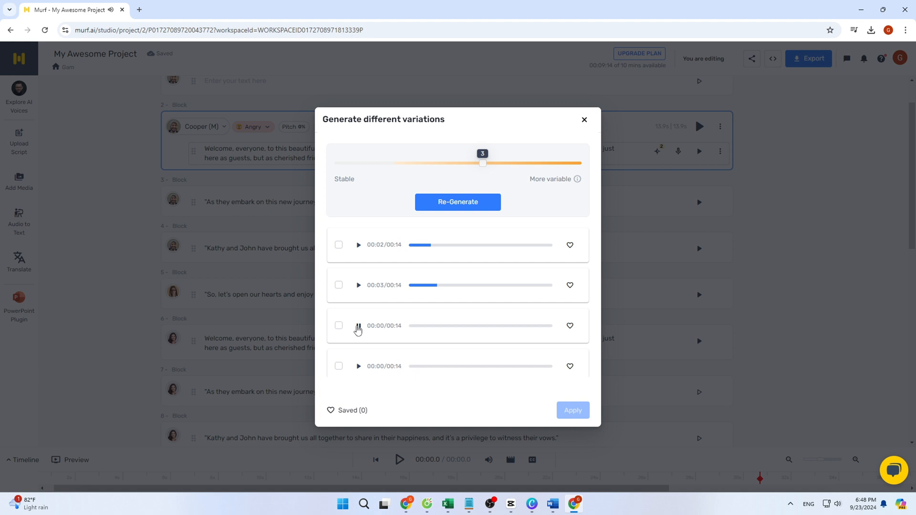
pyautogui.click(358, 326)
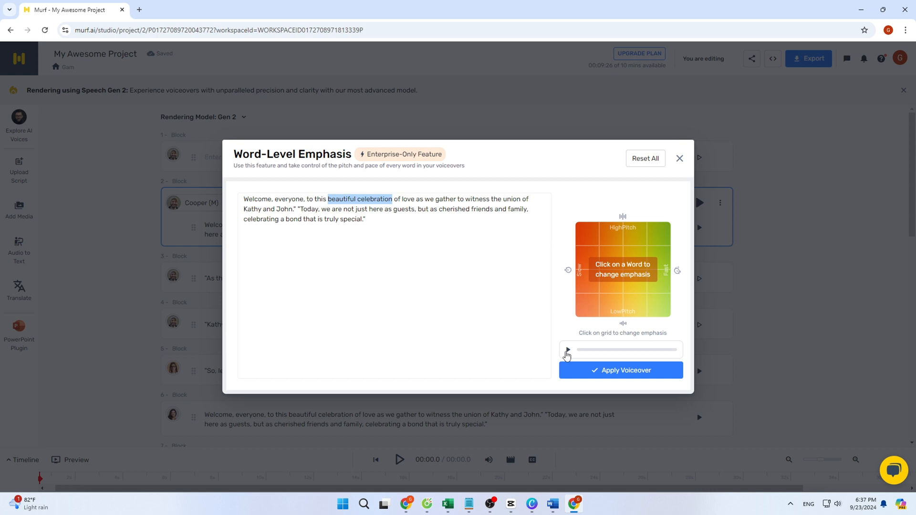
# Step: Preview the emphasised welcome line in the Word-Level Emphasis editor
pyautogui.click(566, 349)
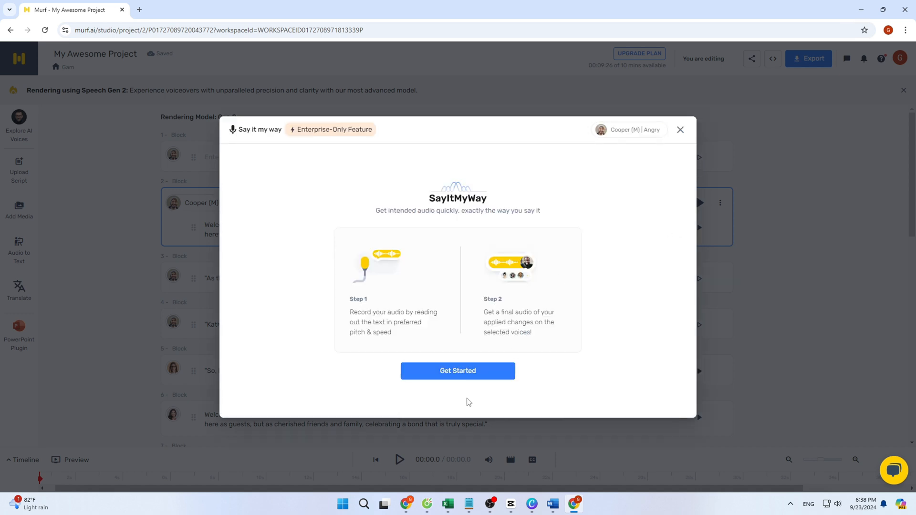
# Step: Start Say it my way setup, then close the recording window without recording
pyautogui.click(457, 370)
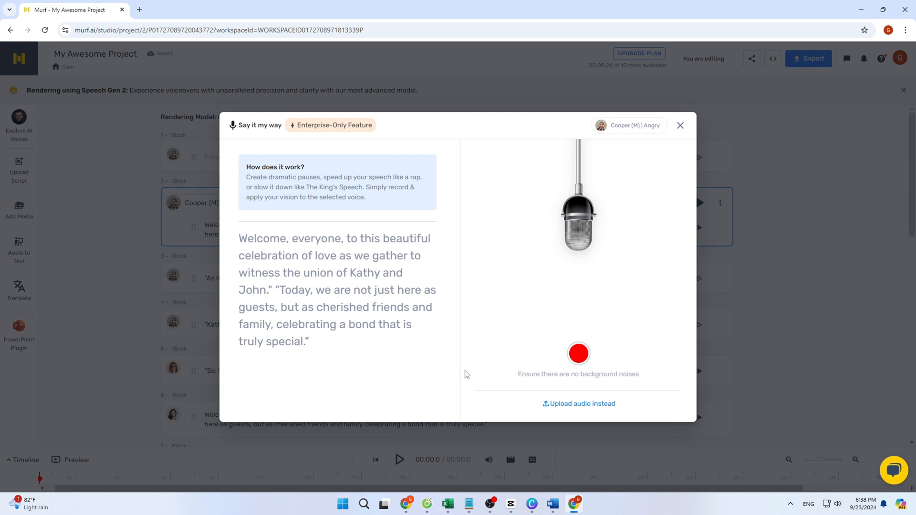
pyautogui.moveTo(518, 307)
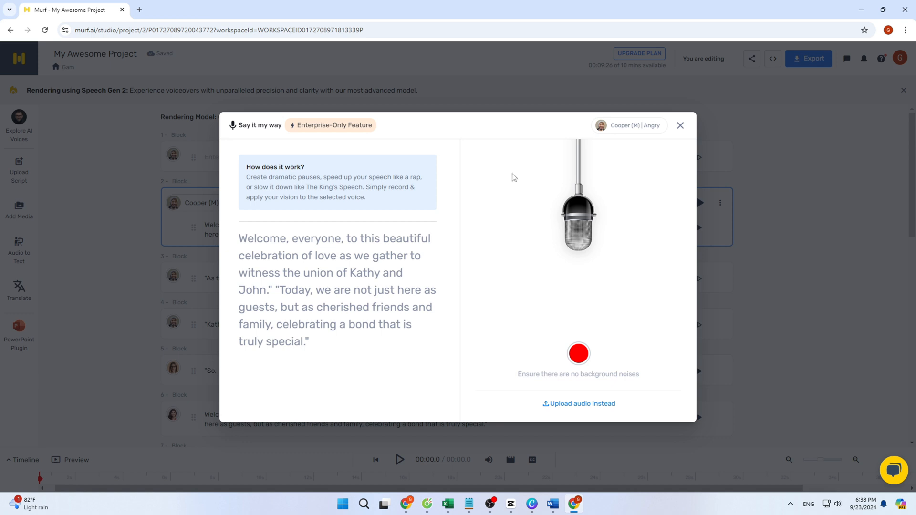
pyautogui.moveTo(694, 336)
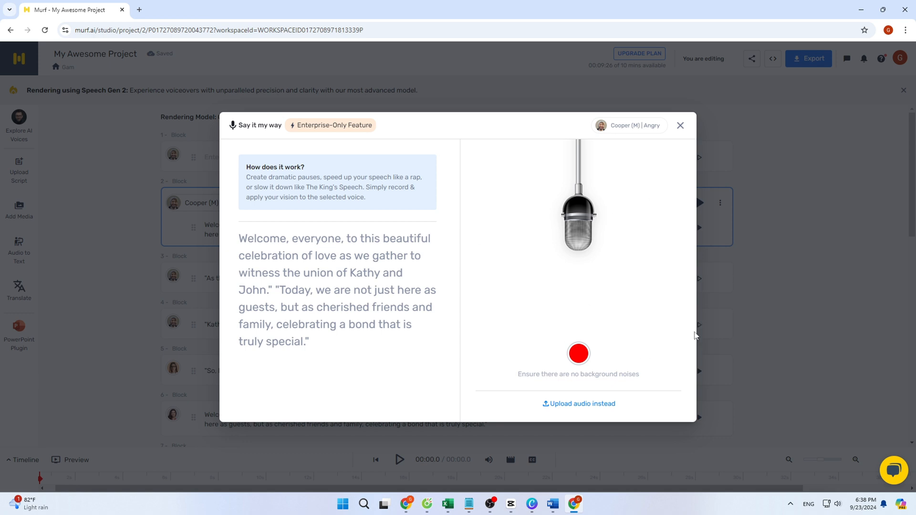
pyautogui.moveTo(511, 286)
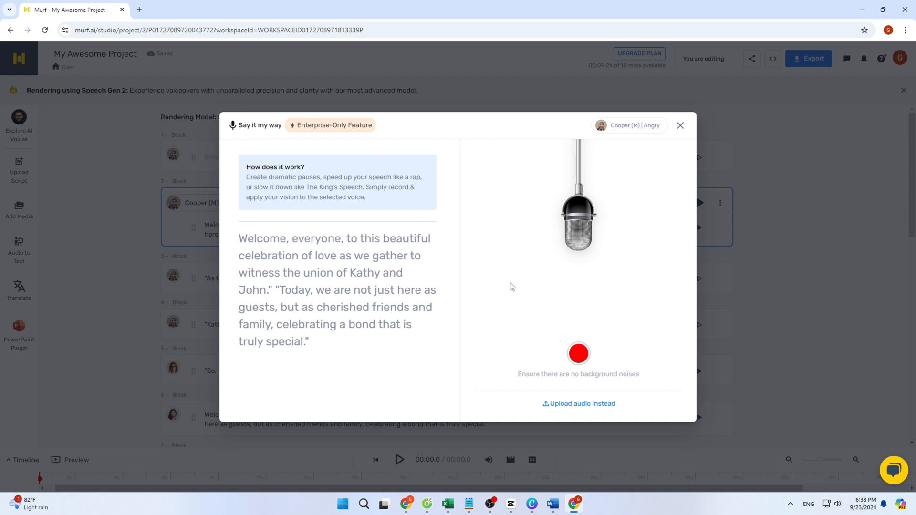
pyautogui.moveTo(700, 326)
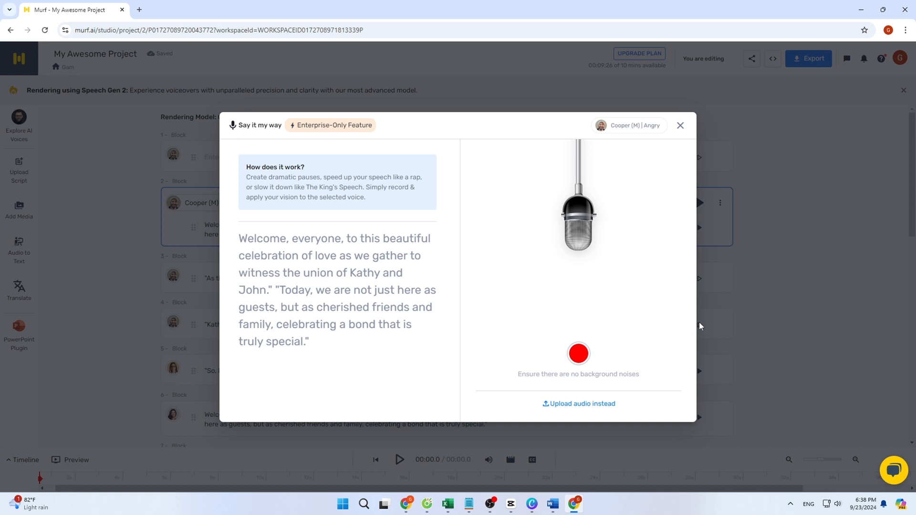
pyautogui.click(679, 125)
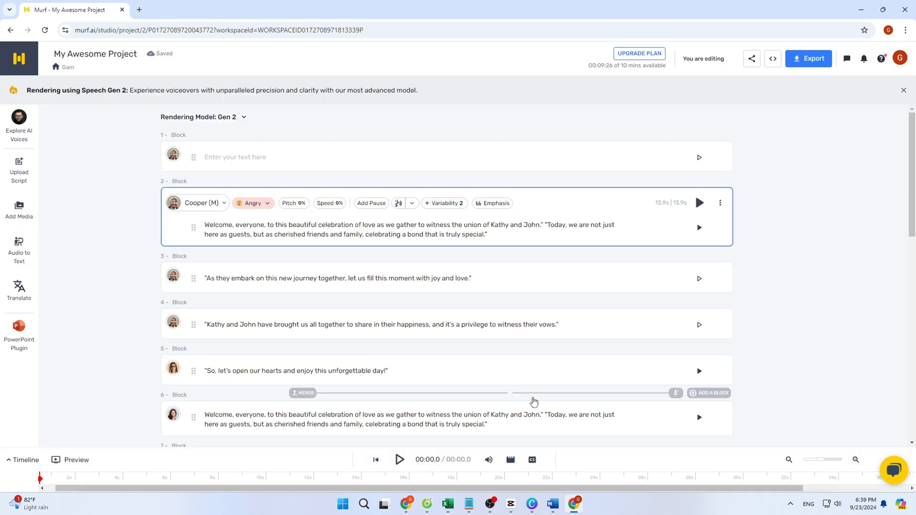
pyautogui.moveTo(88, 310)
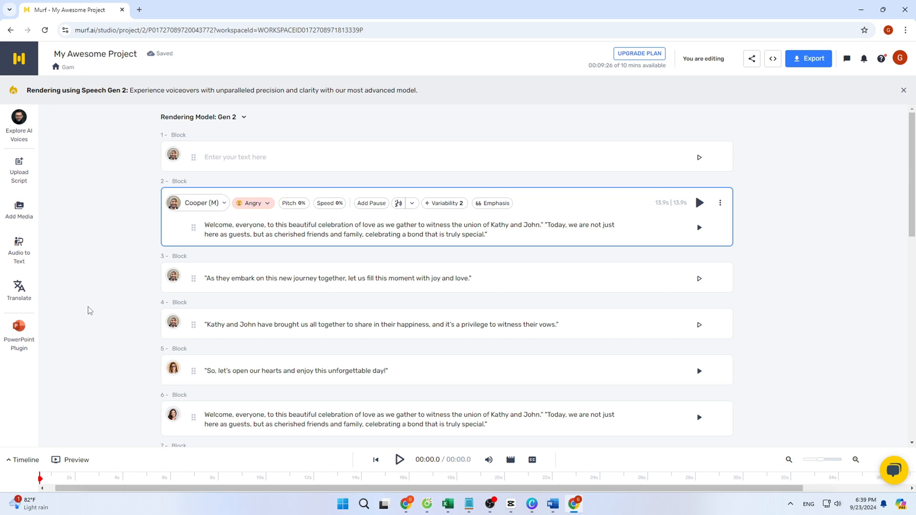
# Step: Browse the Stock Music playlists in the media library, then switch to Stock Videos
pyautogui.click(19, 210)
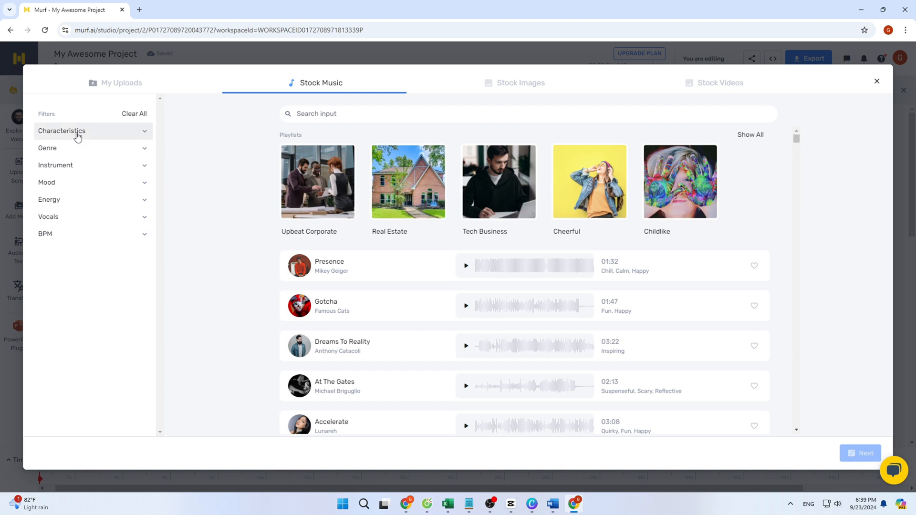
pyautogui.moveTo(96, 203)
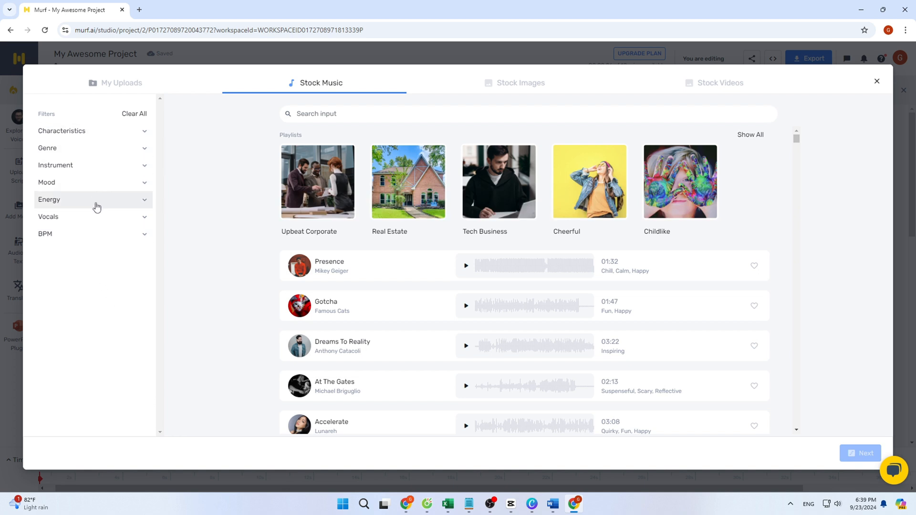
pyautogui.moveTo(845, 261)
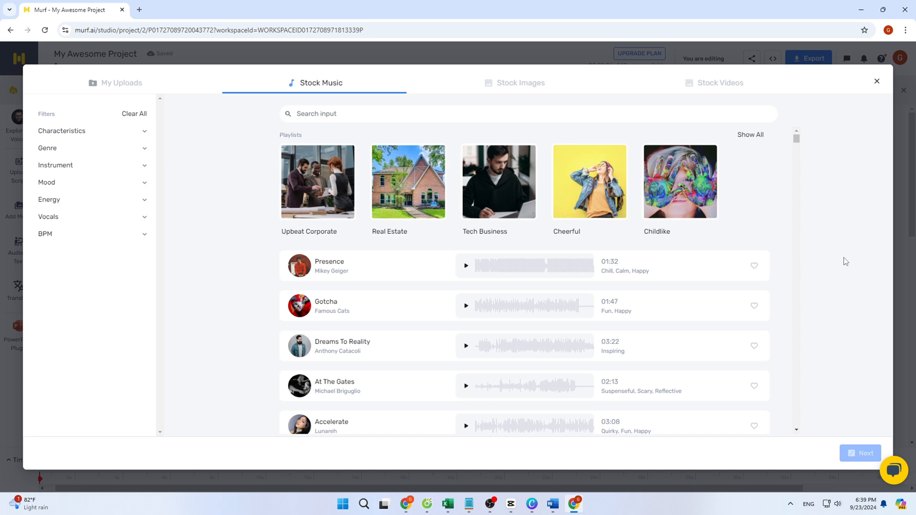
pyautogui.scroll(-3)
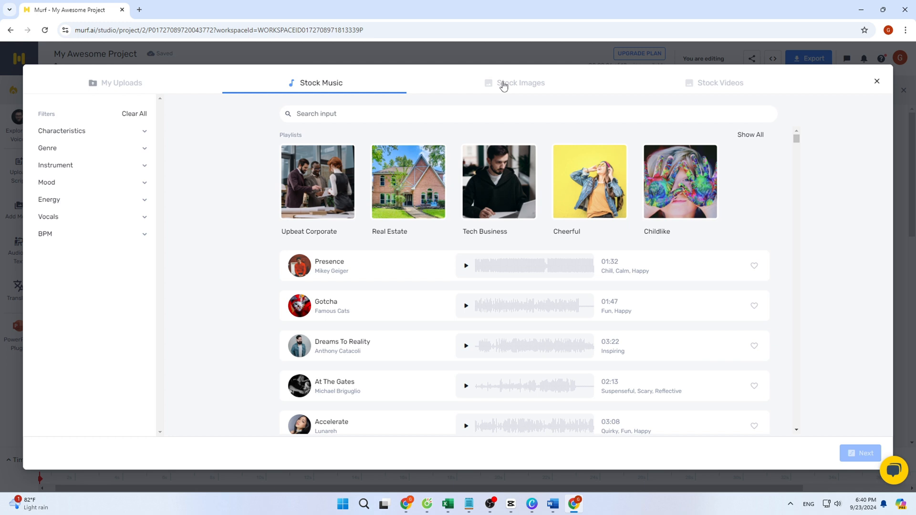
pyautogui.moveTo(761, 234)
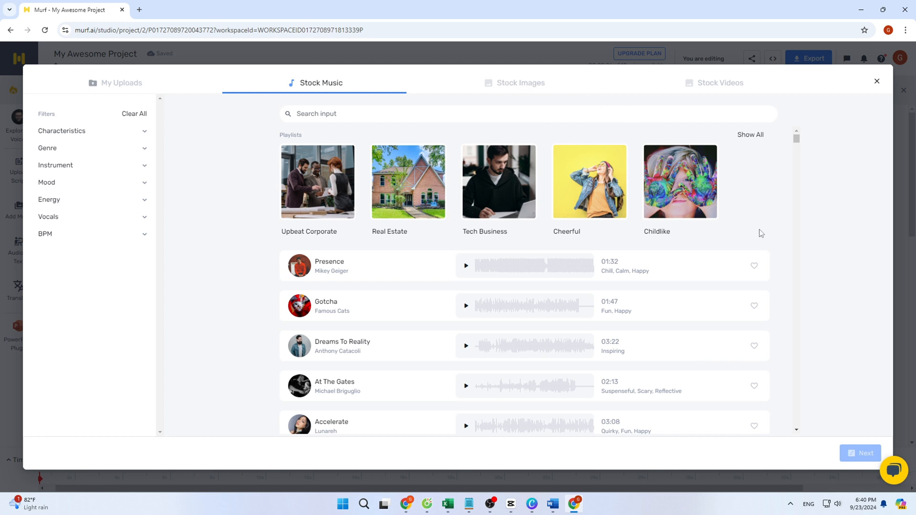
pyautogui.moveTo(759, 232)
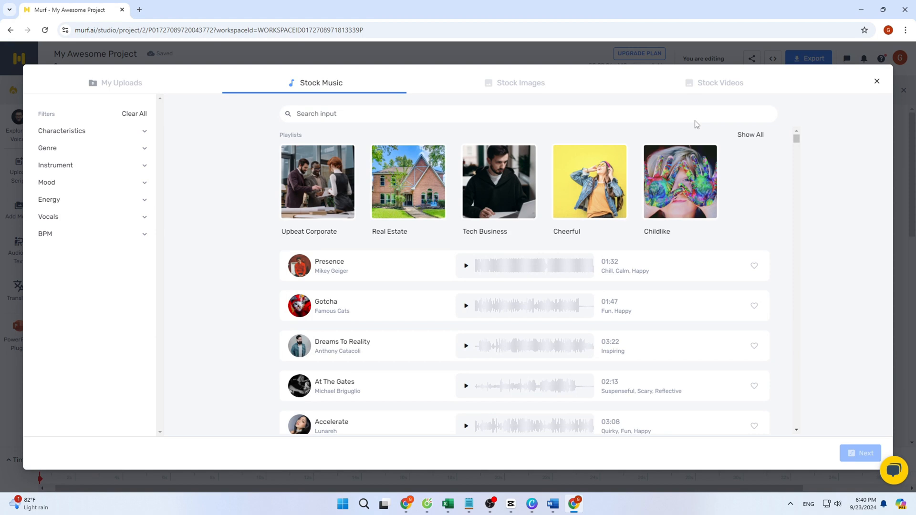
pyautogui.click(719, 83)
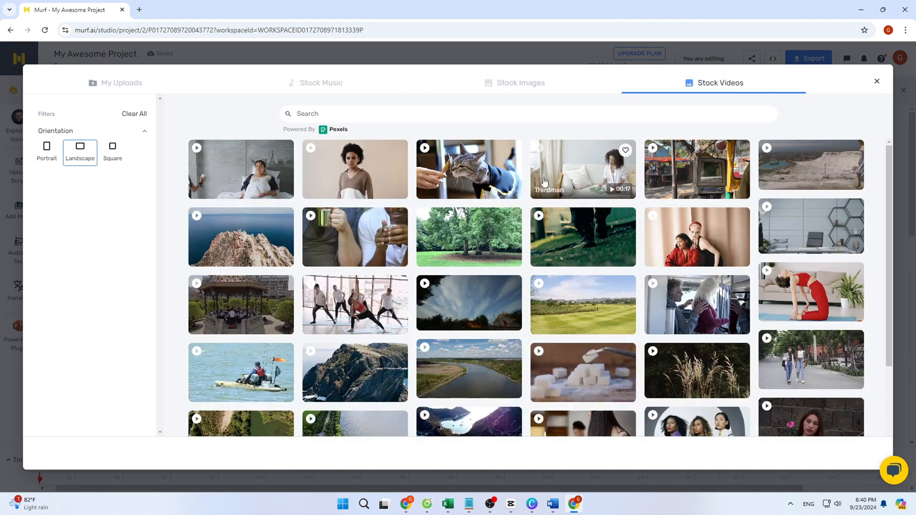
pyautogui.moveTo(374, 271)
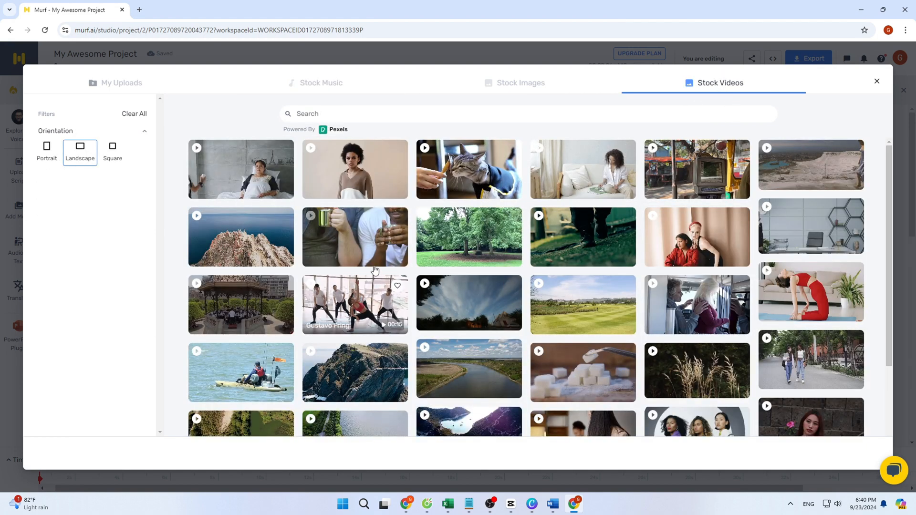
# Step: Scroll through more Pexels stock videos and close the media library
pyautogui.scroll(-3)
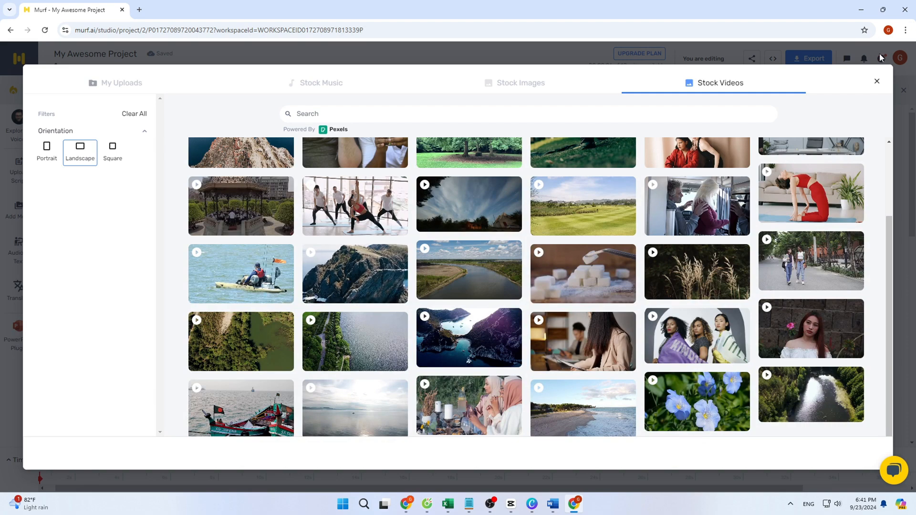
pyautogui.click(876, 81)
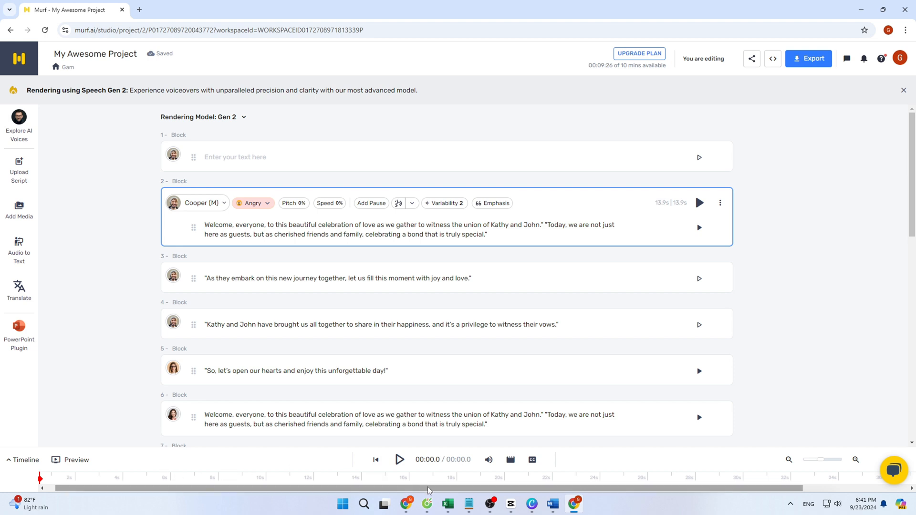
pyautogui.click(808, 59)
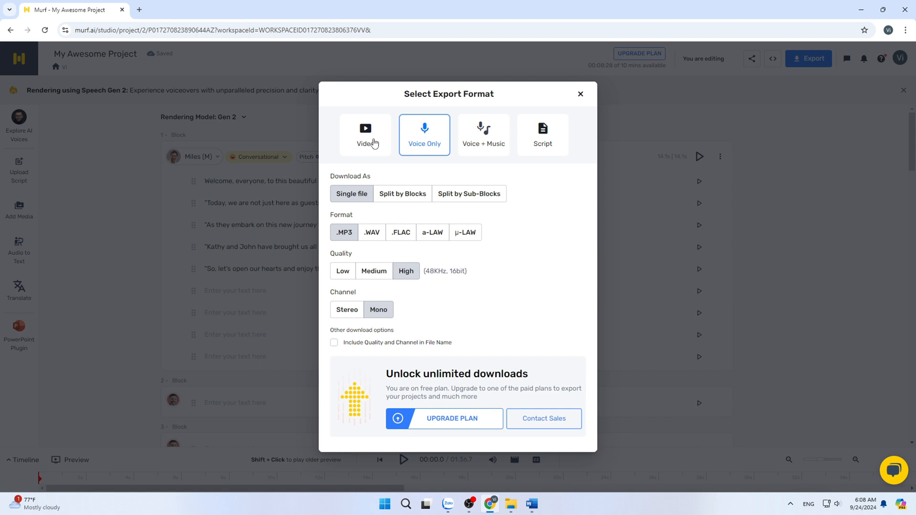
# Step: Compare Video, Voice + Music and Script export types, ending on Voice Only MP3
pyautogui.click(364, 135)
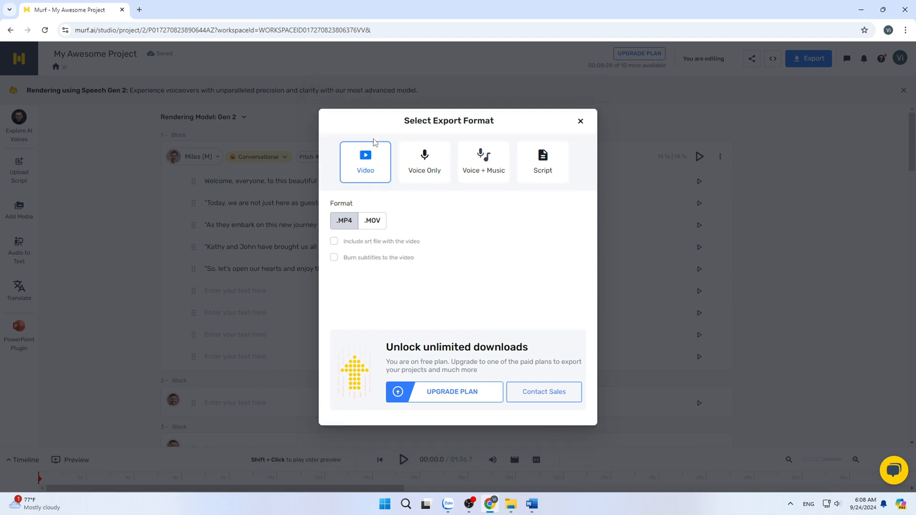
pyautogui.click(424, 161)
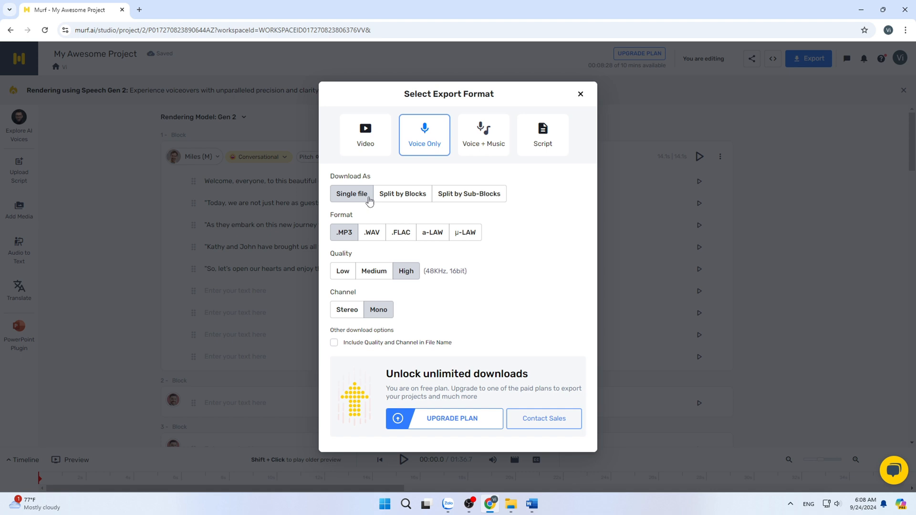
pyautogui.moveTo(462, 211)
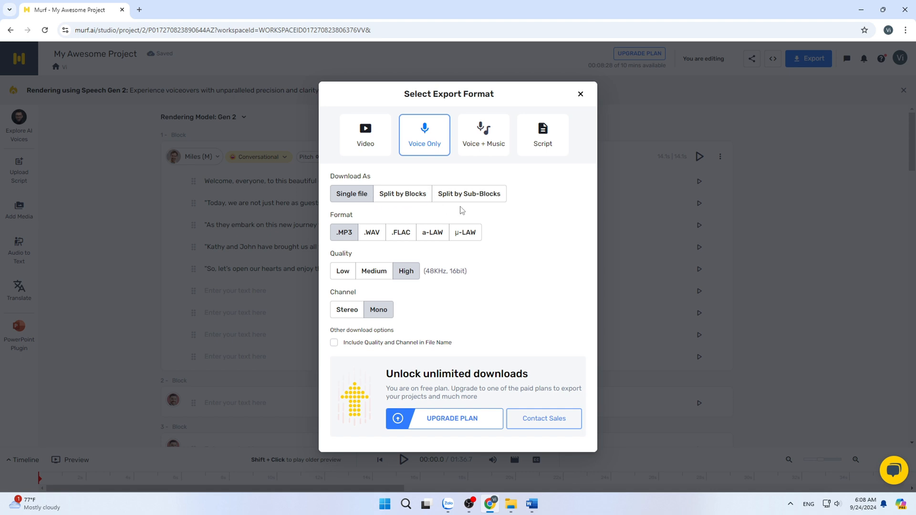
pyautogui.moveTo(418, 255)
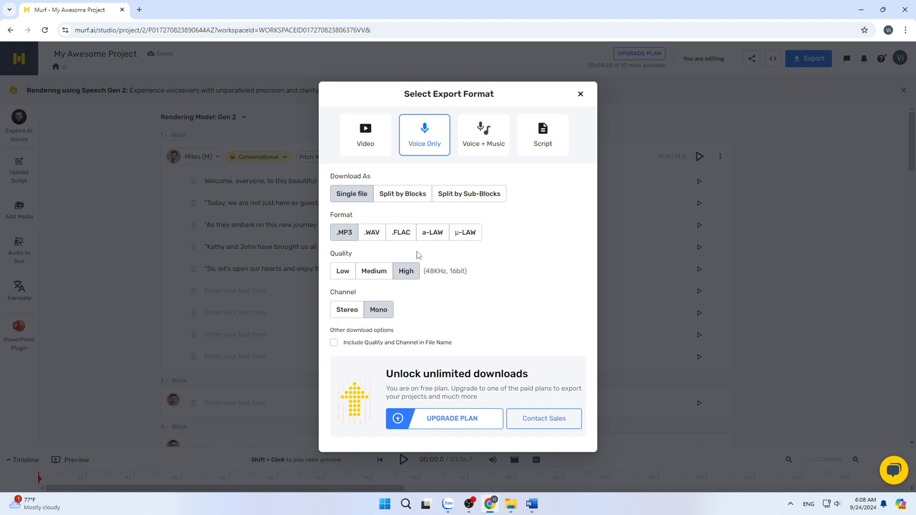
pyautogui.moveTo(405, 289)
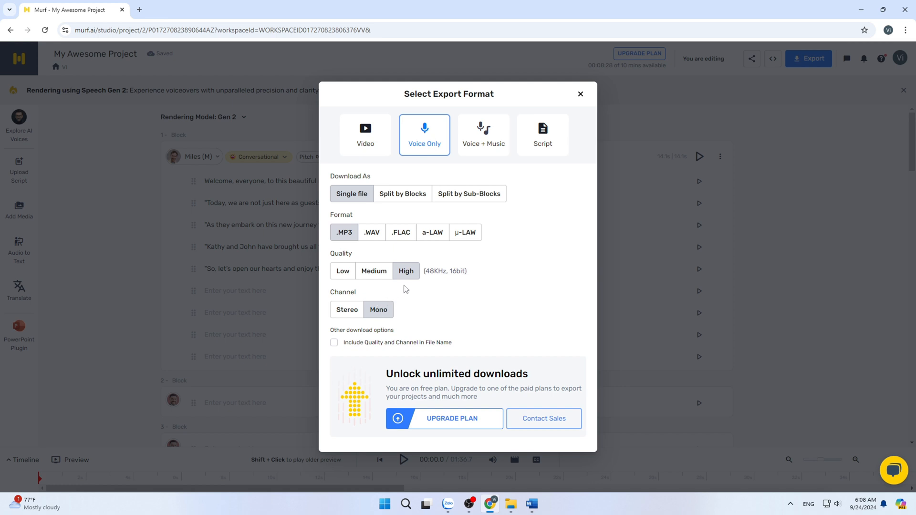
pyautogui.click(484, 134)
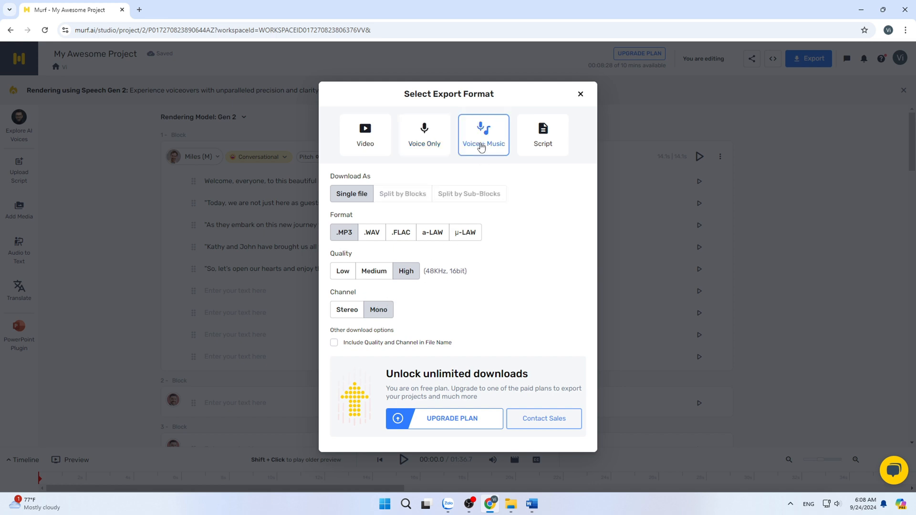
pyautogui.click(542, 135)
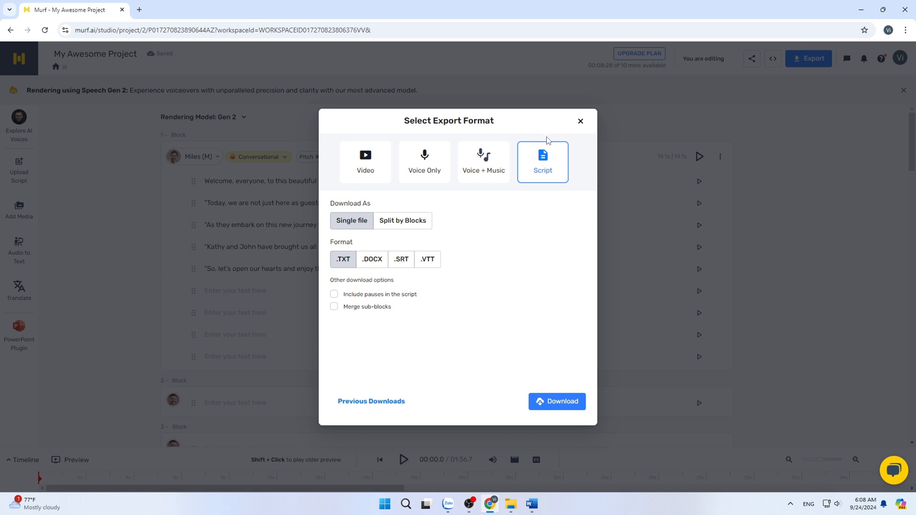
pyautogui.moveTo(559, 153)
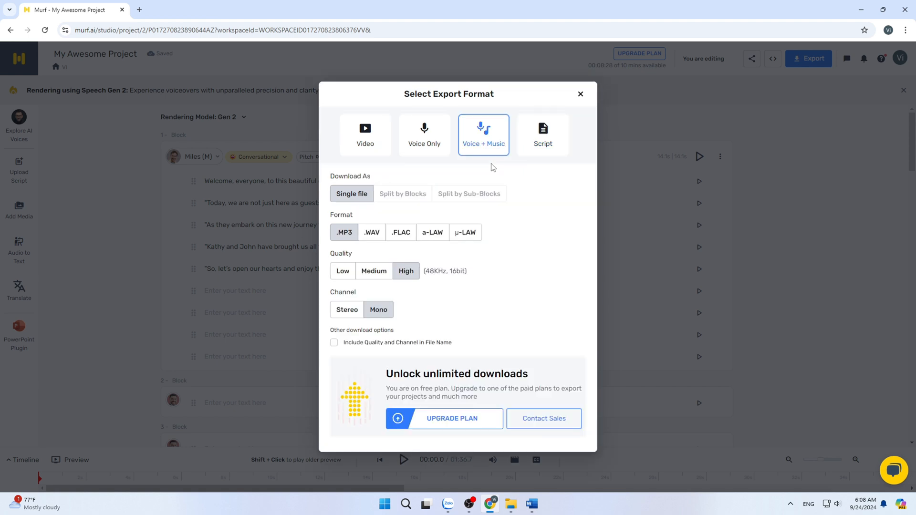
pyautogui.moveTo(424, 150)
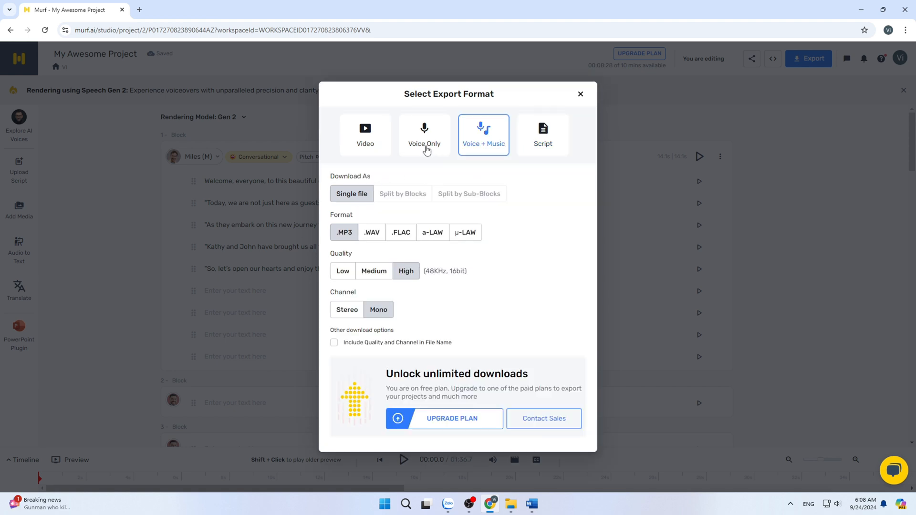
pyautogui.click(424, 134)
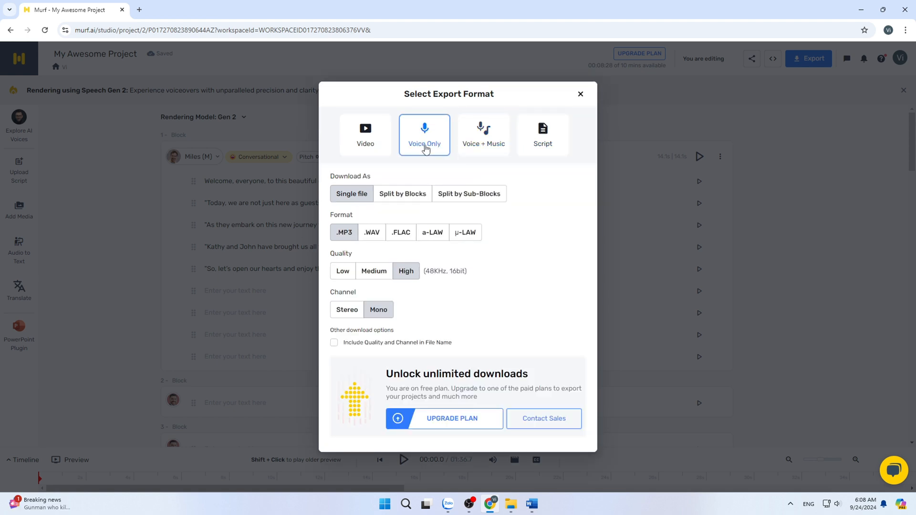